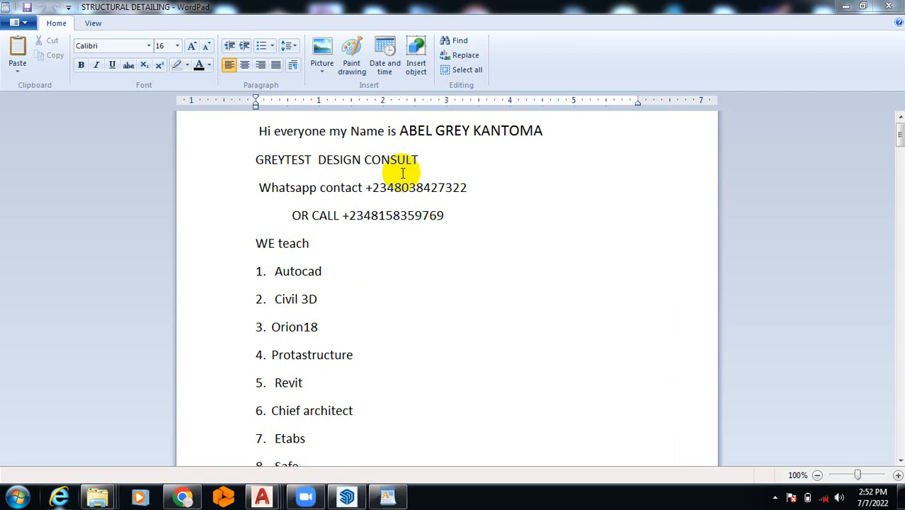
mouse_move(407, 205)
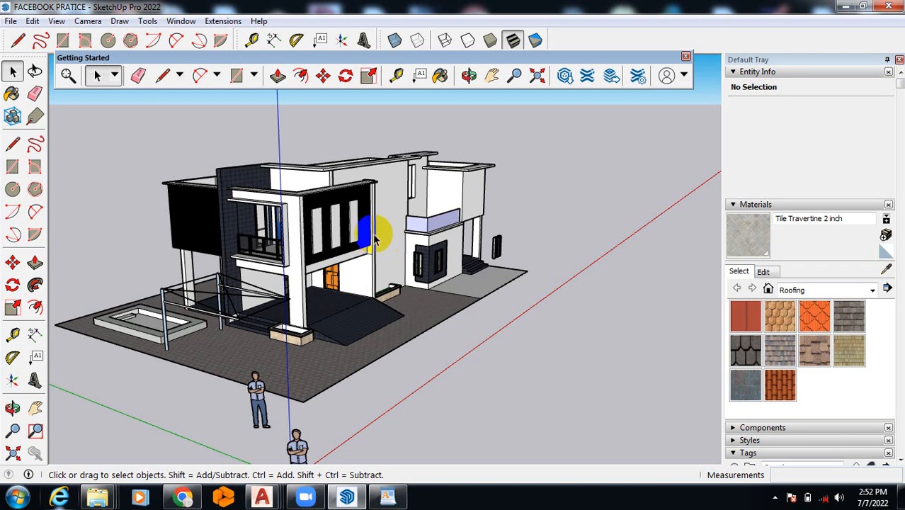
Step: Switch the house model to the Front standard view from the Camera menu
click(219, 40)
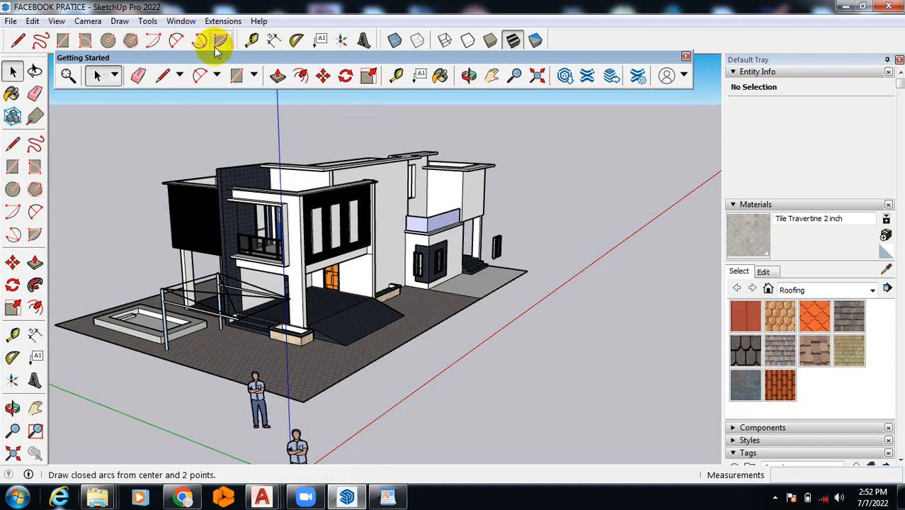
click(88, 21)
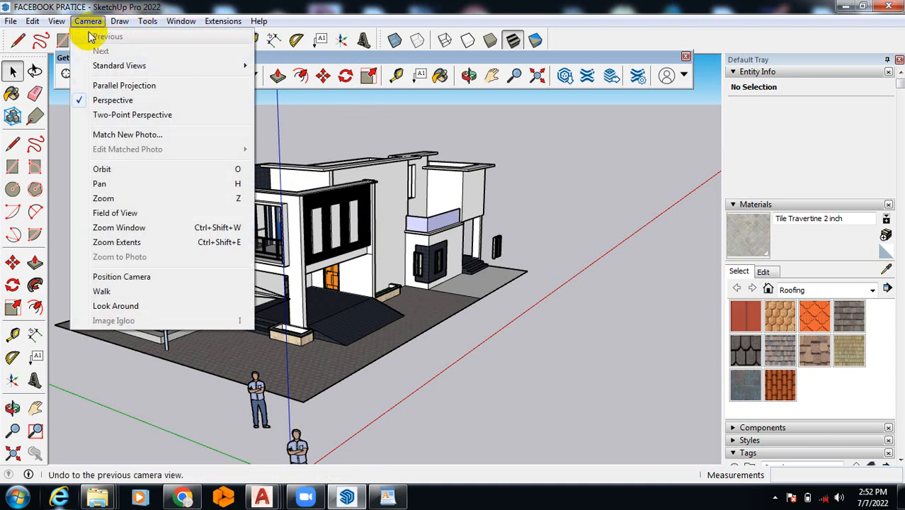
mouse_move(119, 65)
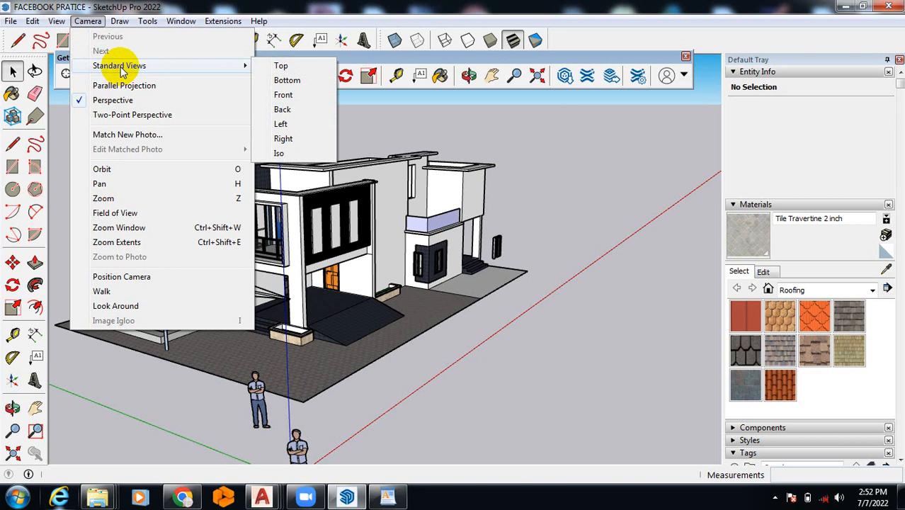
mouse_move(283, 95)
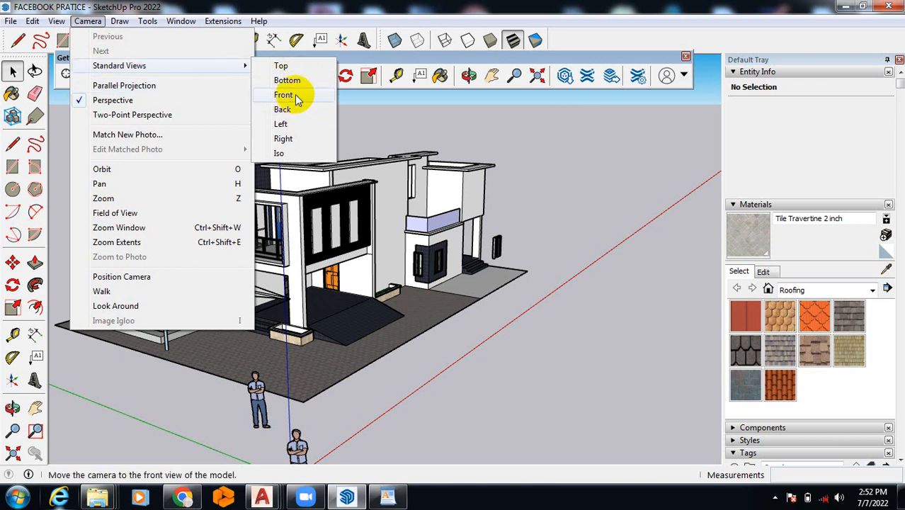
click(283, 94)
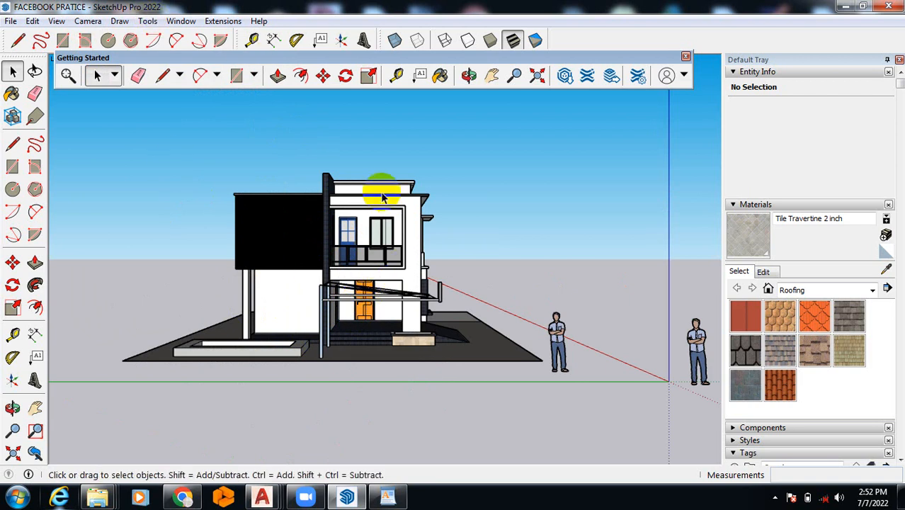
click(11, 20)
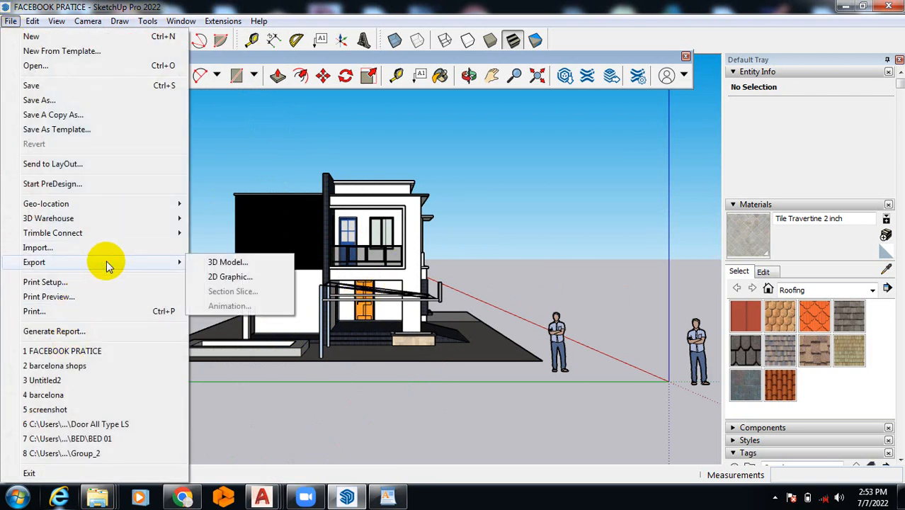
mouse_move(230, 276)
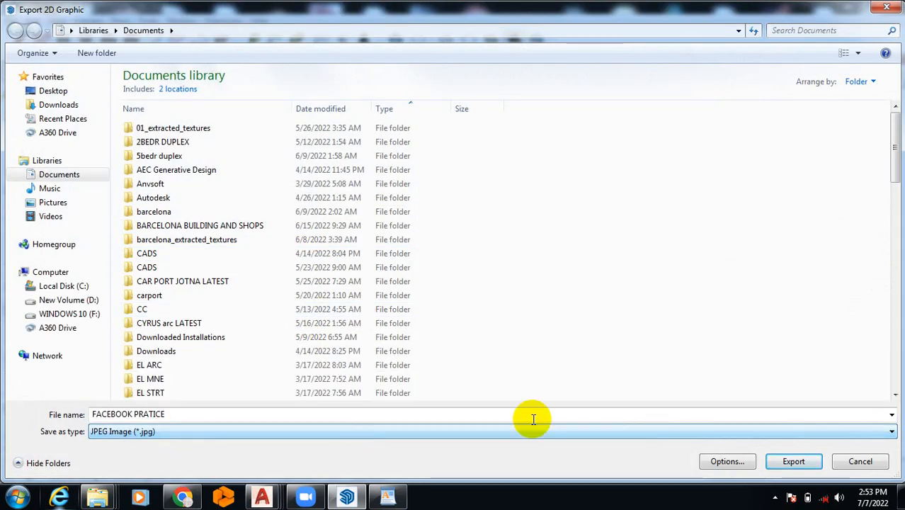
Step: Export the front elevation as a 2D AutoCAD DWG file named 'left tut'
click(890, 431)
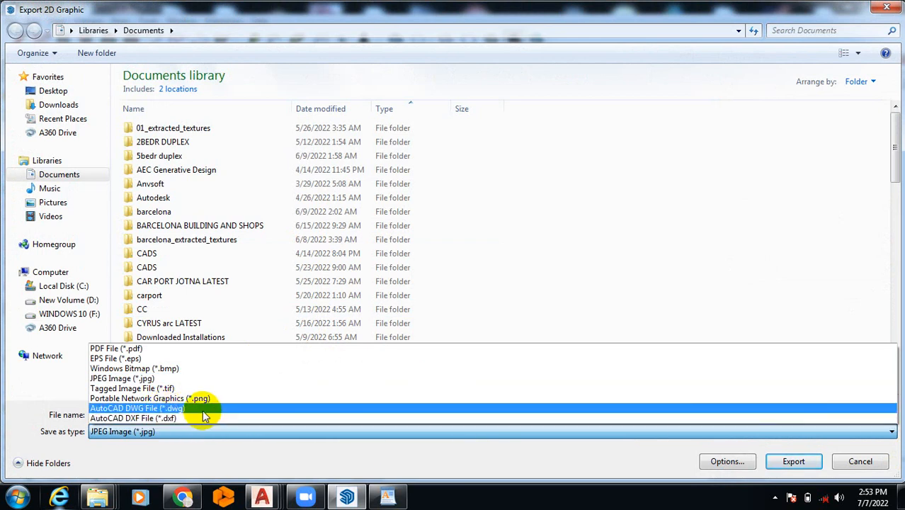
click(137, 407)
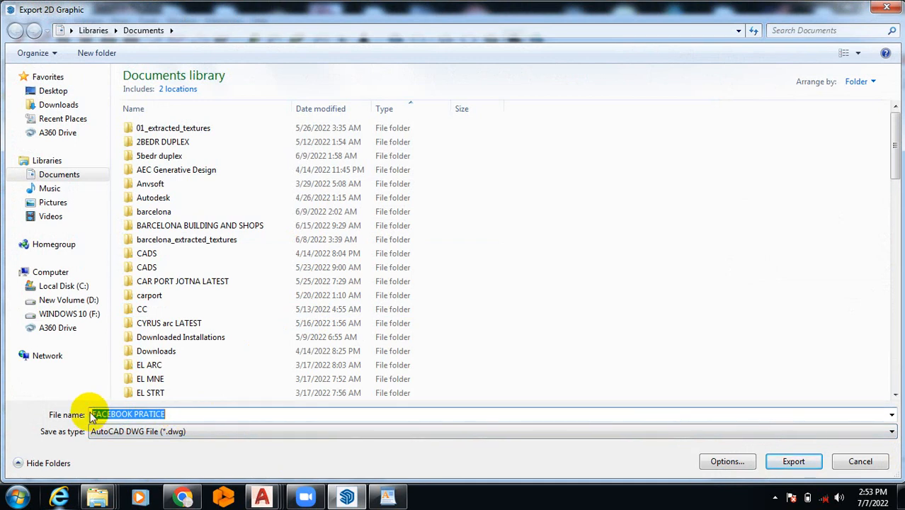
text(left)
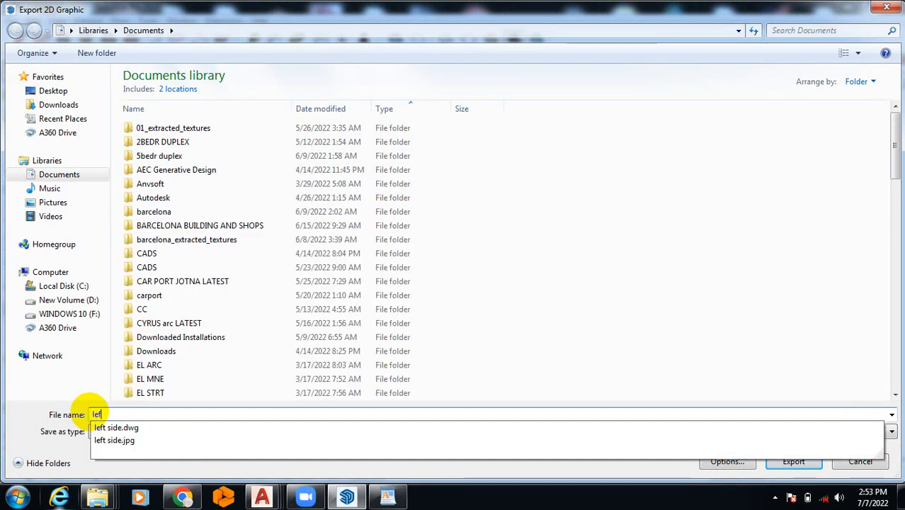
click(116, 427)
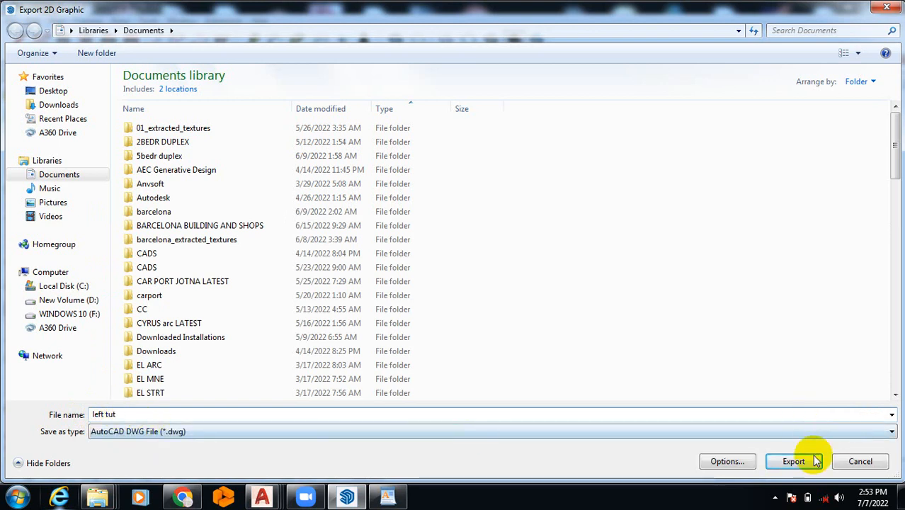
click(793, 461)
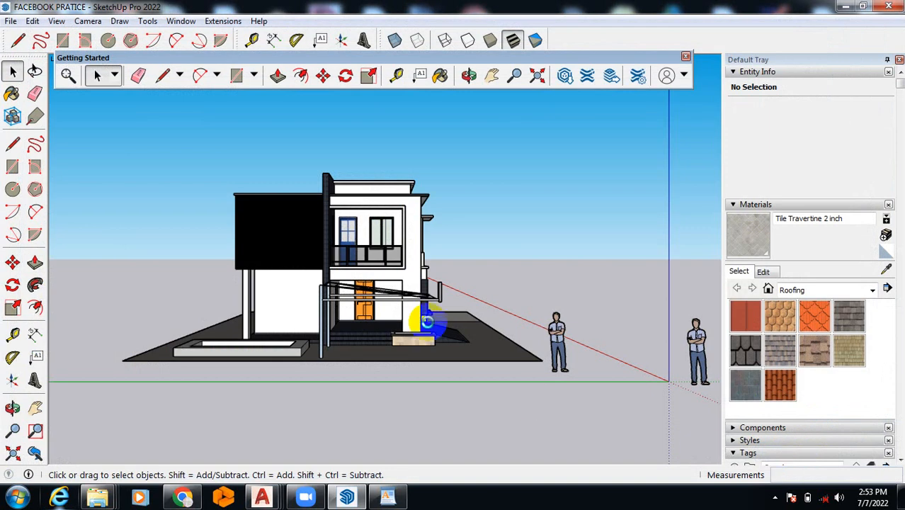
mouse_move(109, 420)
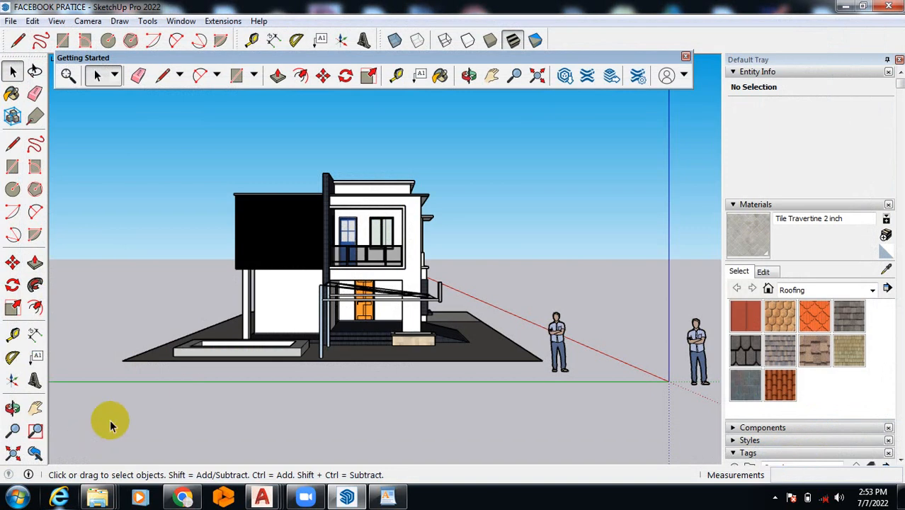
click(13, 498)
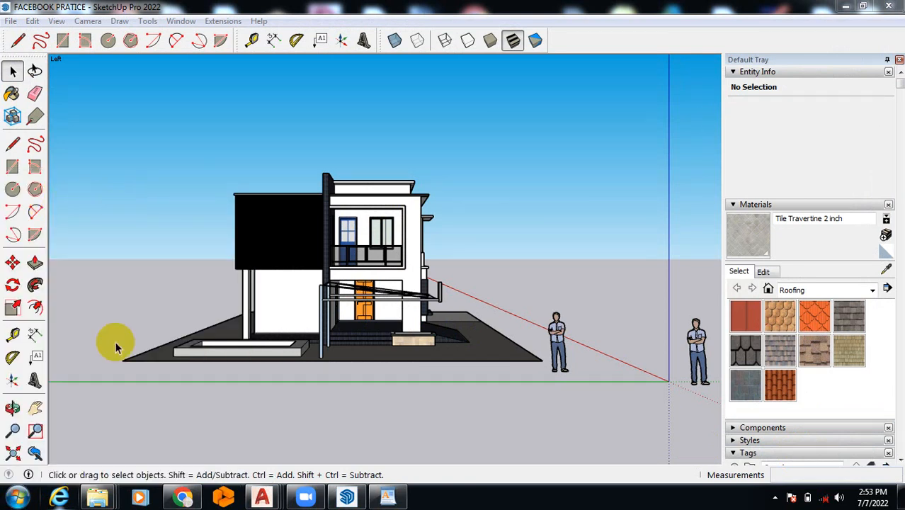
click(12, 497)
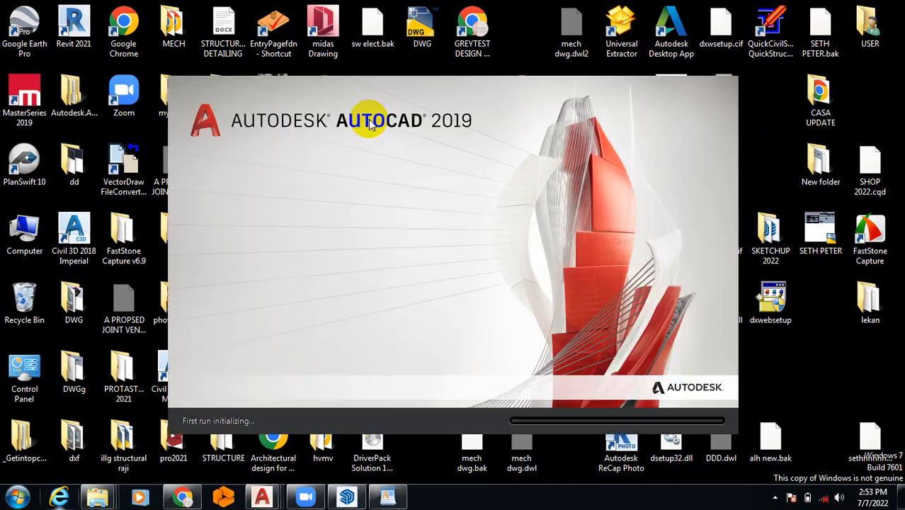
Step: Search Windows for the 'left' file, launch AutoCAD 2021, then return to SketchUp
right_click(559, 215)
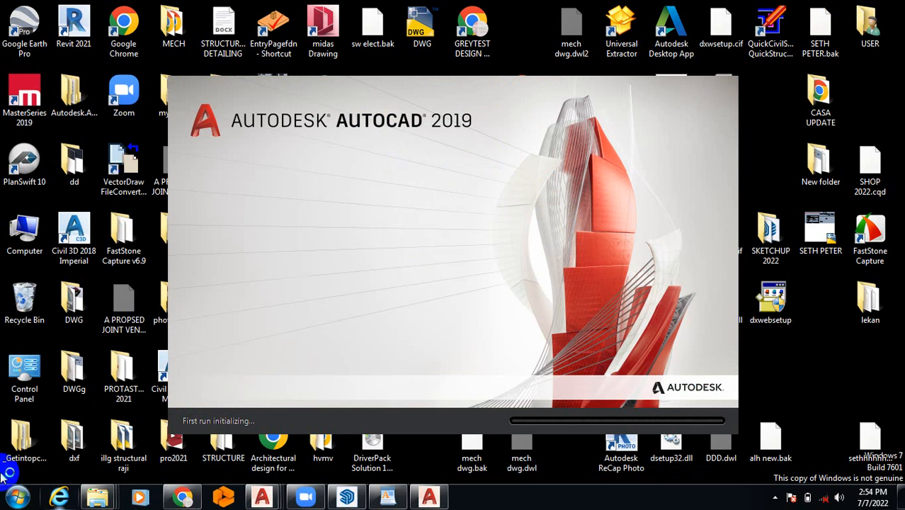
click(11, 495)
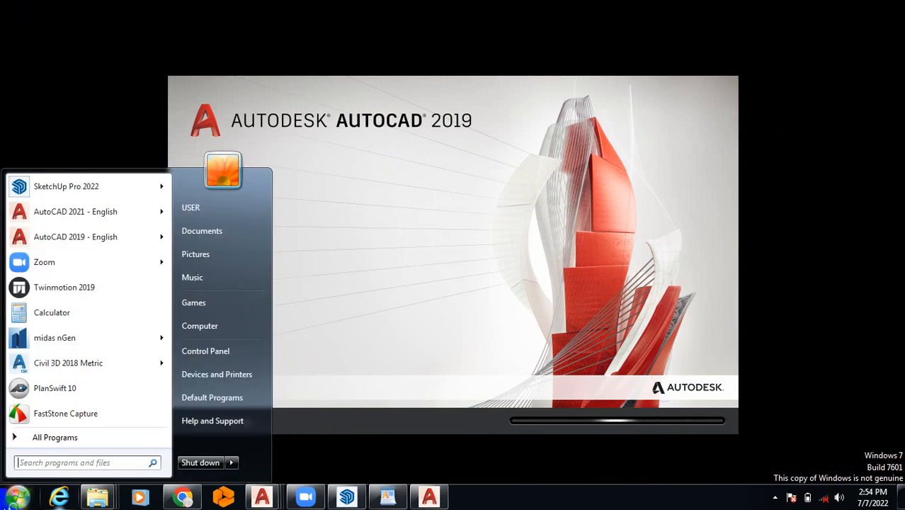
text(left)
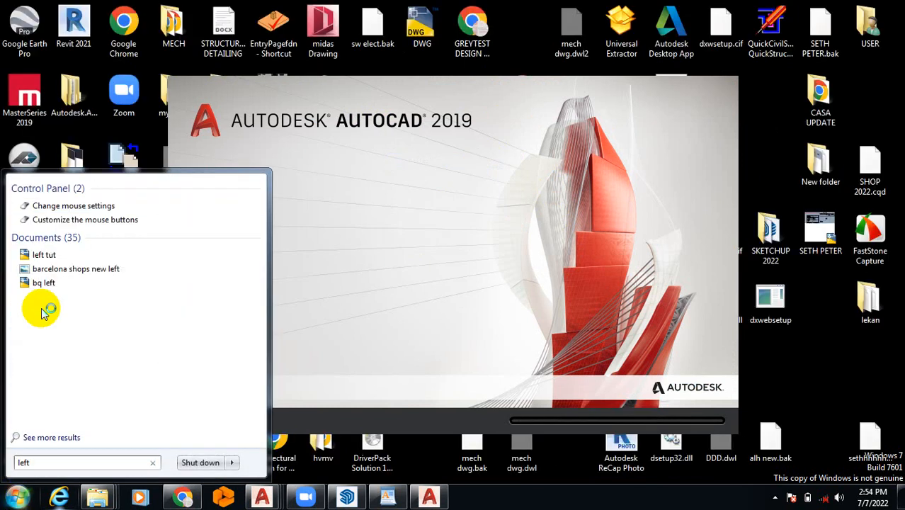
right_click(44, 254)
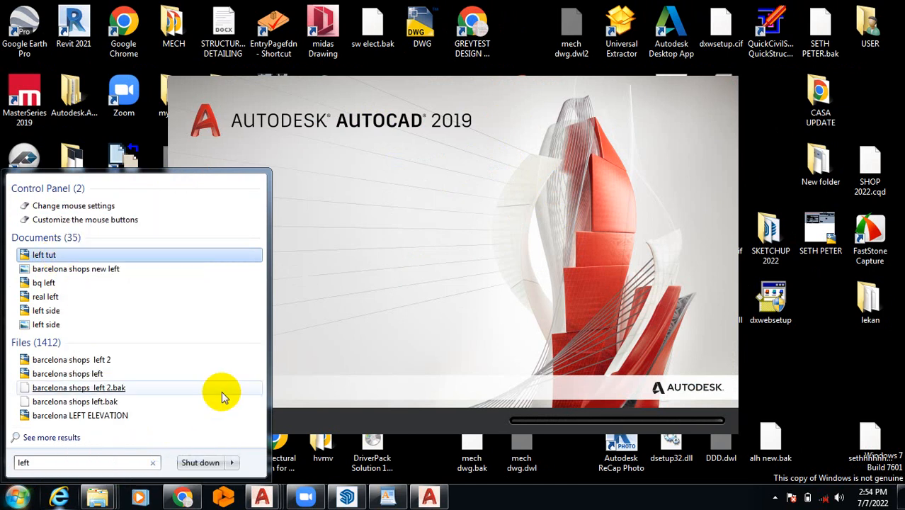
click(222, 392)
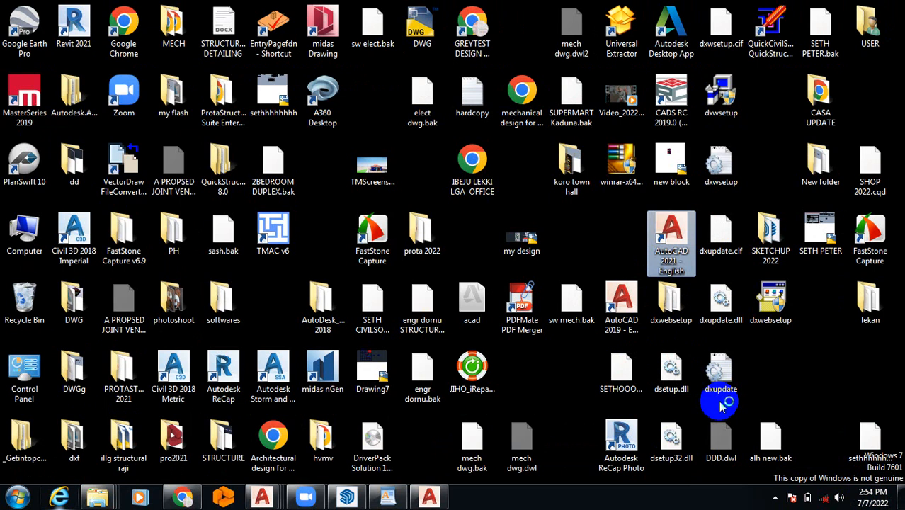
mouse_move(727, 401)
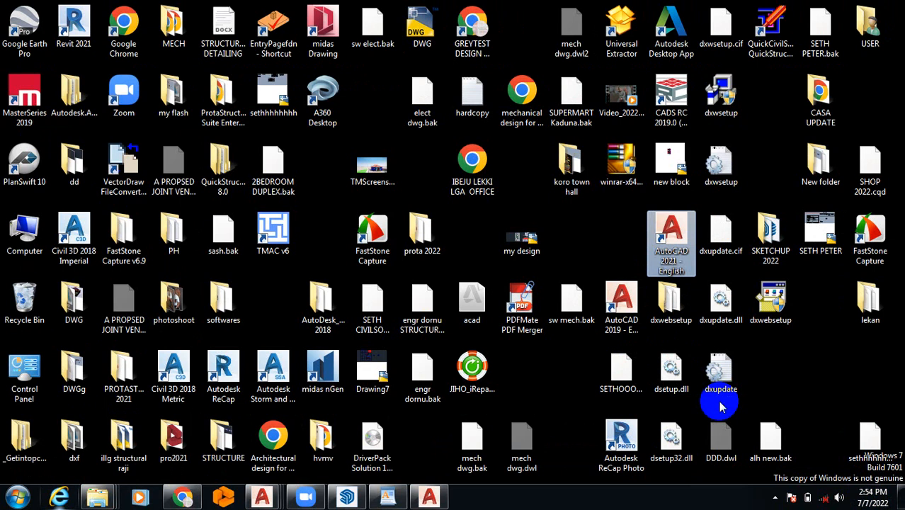
double_click(671, 241)
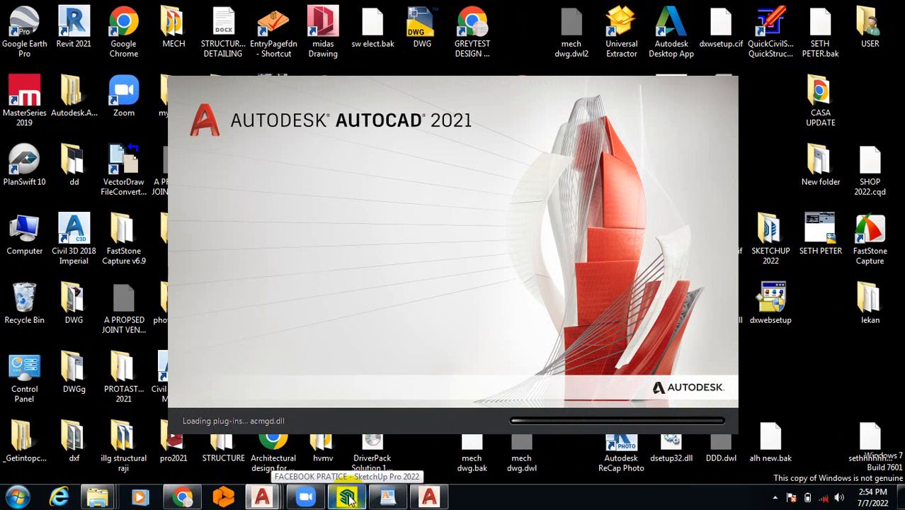
click(346, 496)
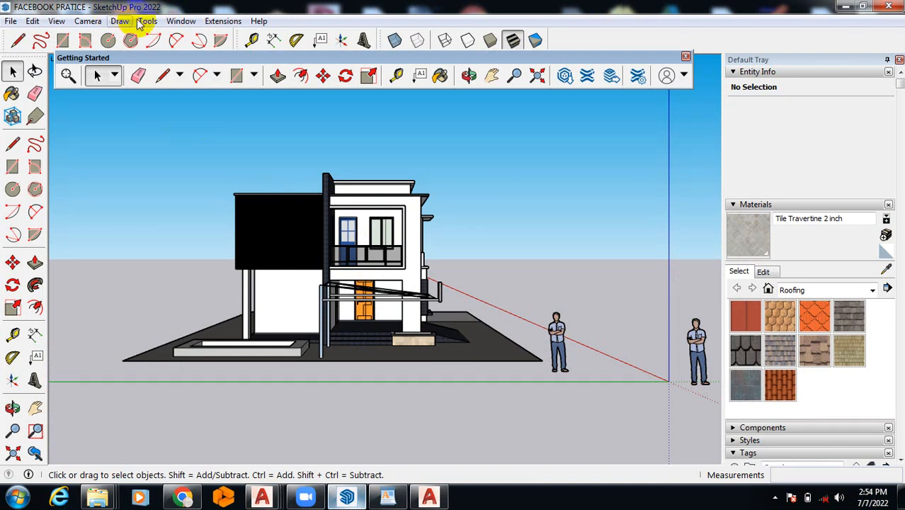
Step: Switch the house to the Right standard view, then back to Front
click(88, 20)
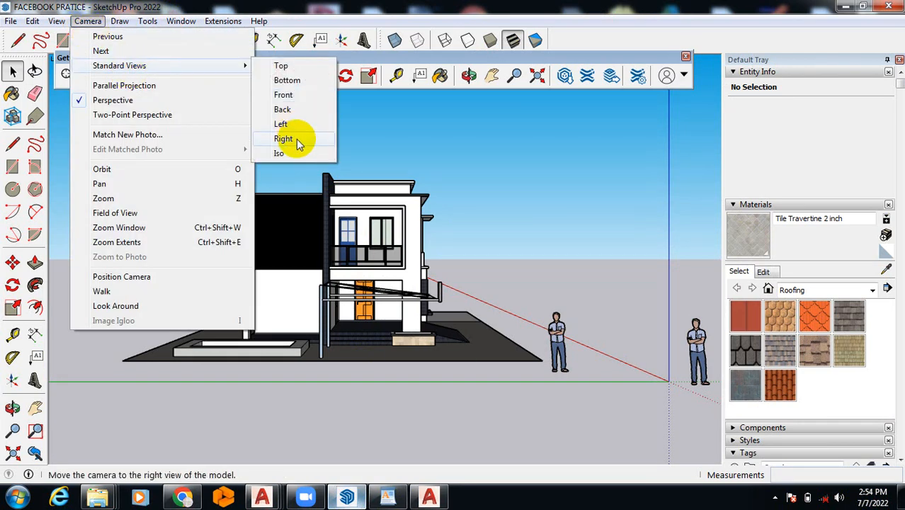
click(283, 138)
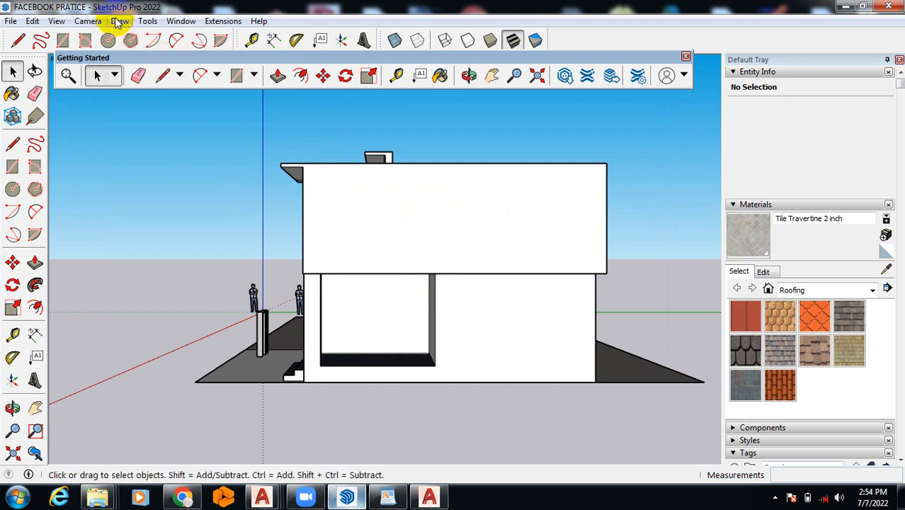
click(88, 20)
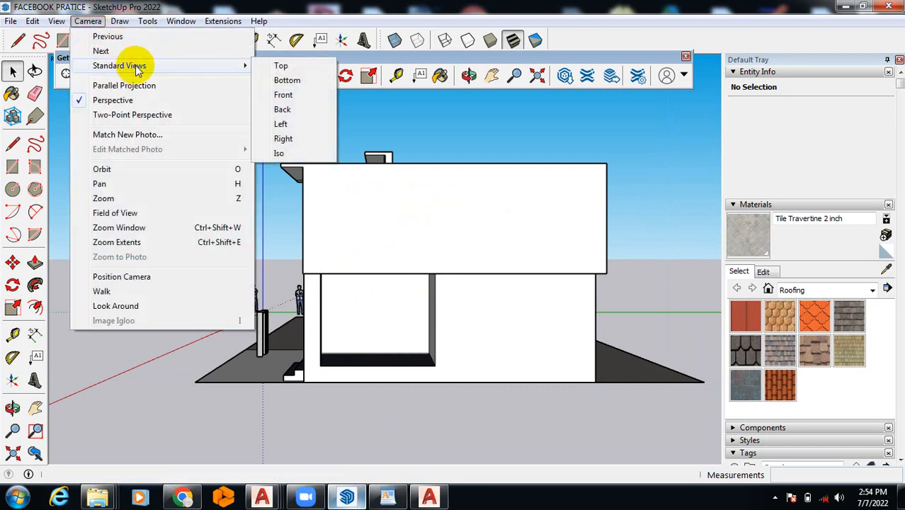
mouse_move(282, 109)
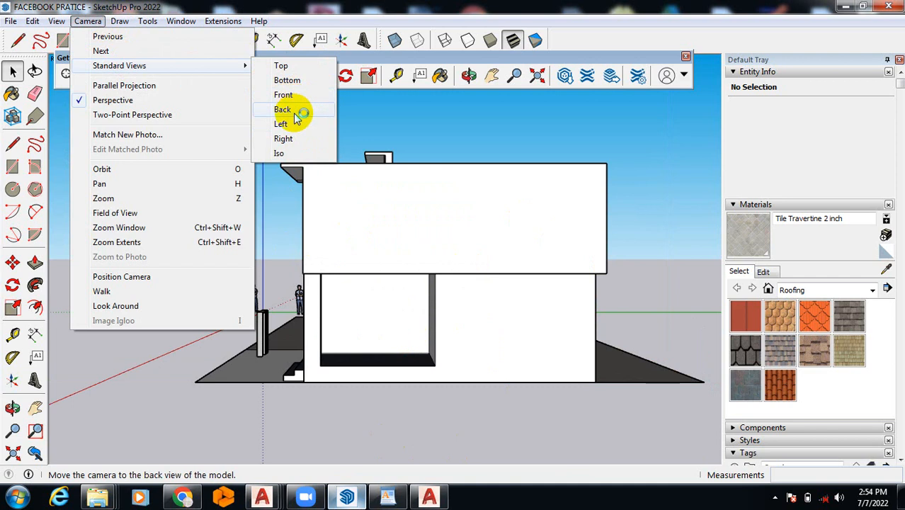
mouse_move(298, 94)
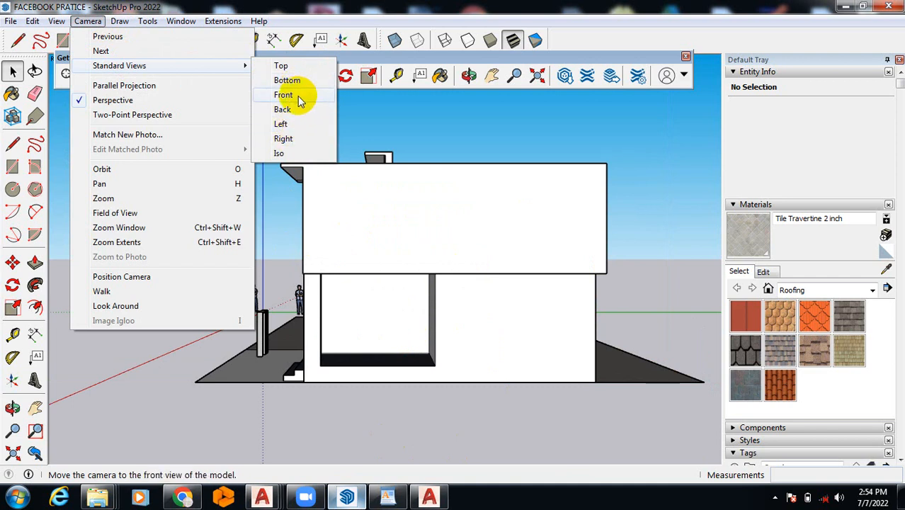
click(283, 94)
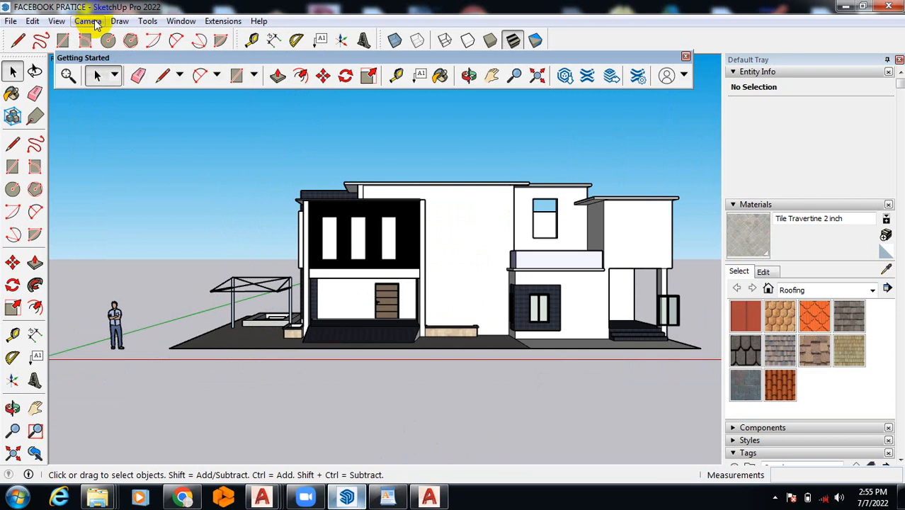
Step: Glance at the Draw menu, close it, and bring up the File menu
click(120, 21)
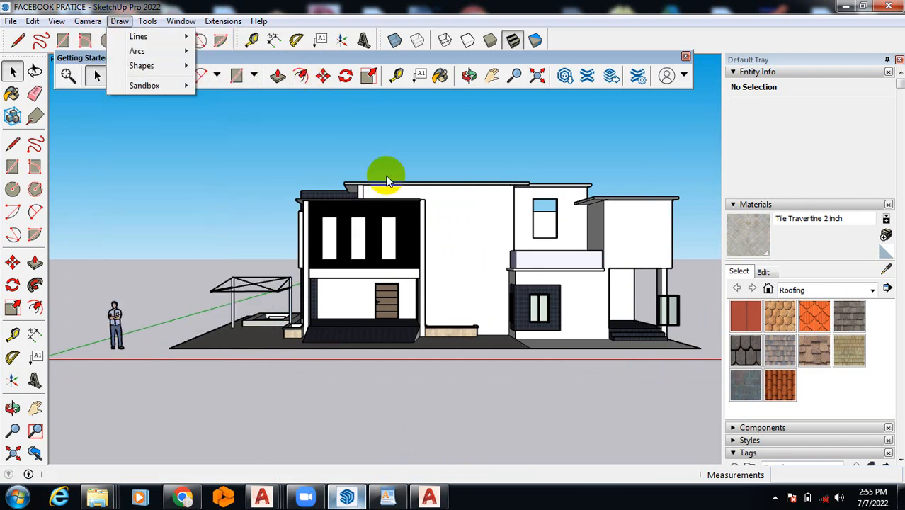
click(10, 21)
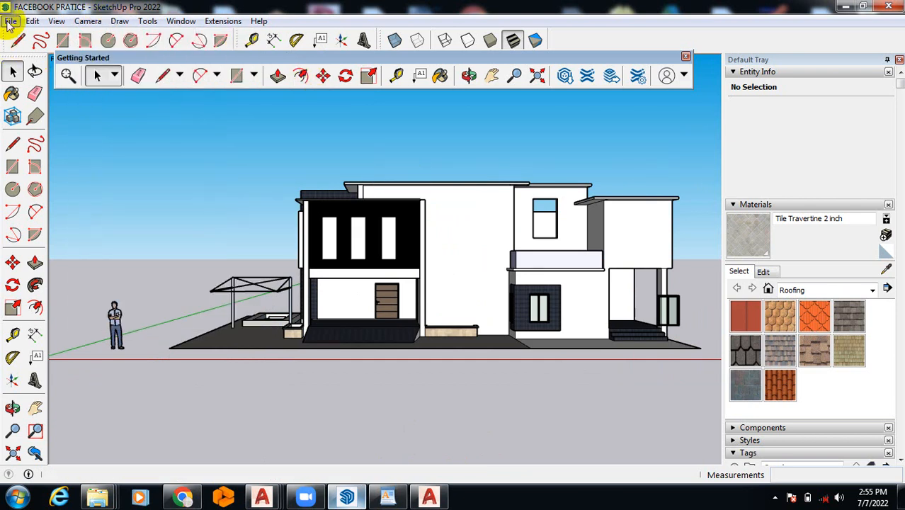
click(10, 21)
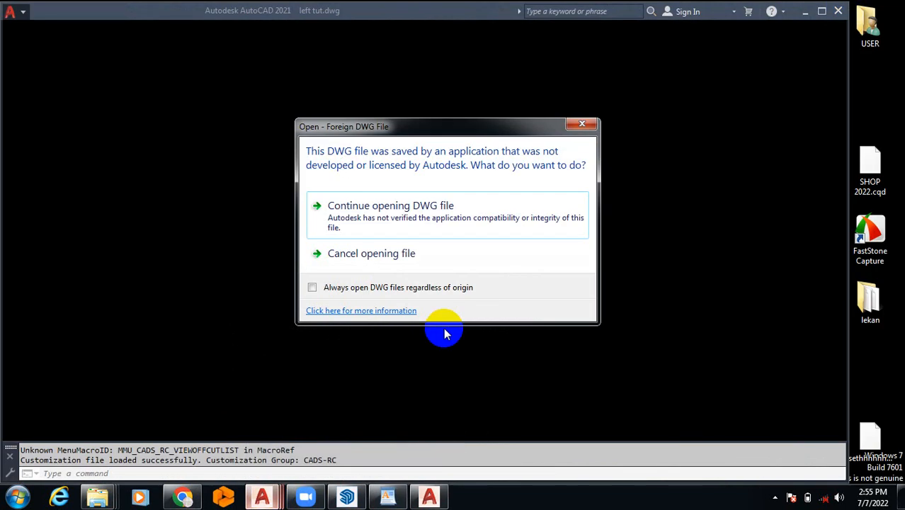
Step: Continue opening the foreign left tut.dwg file in AutoCAD 2021
click(390, 206)
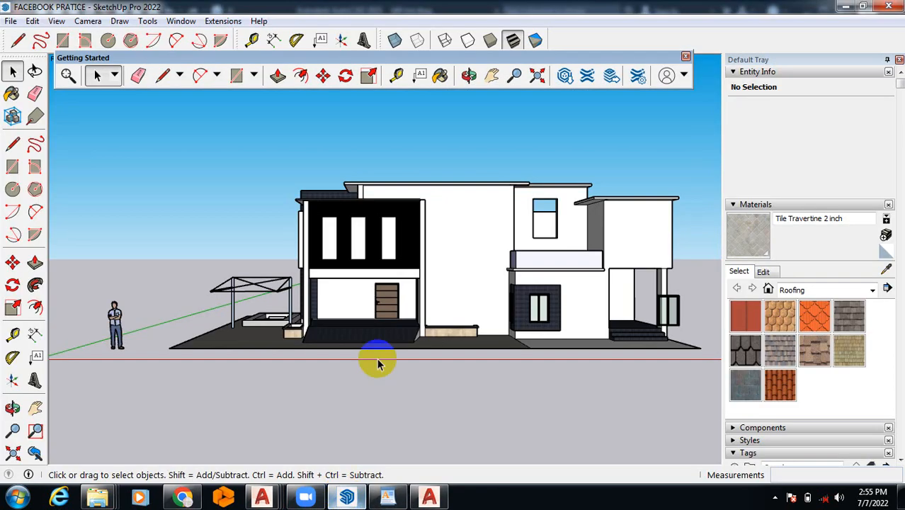
click(10, 20)
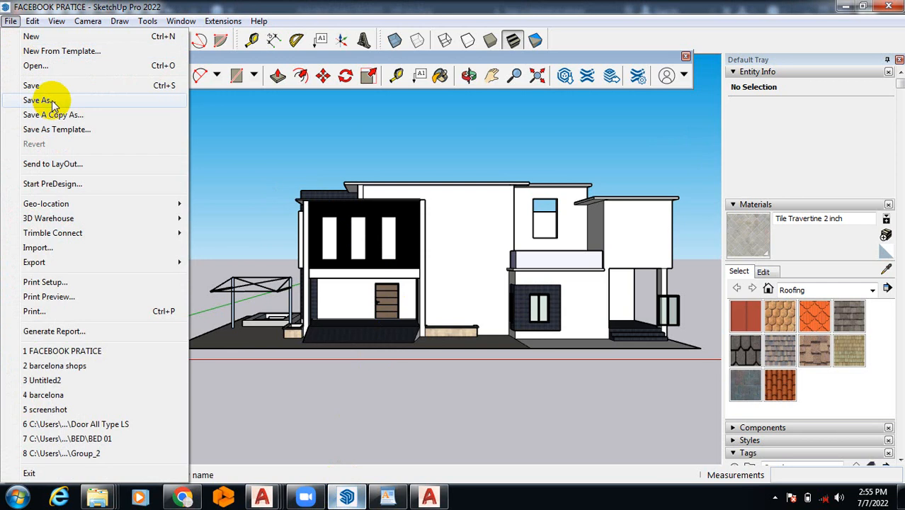
mouse_move(104, 296)
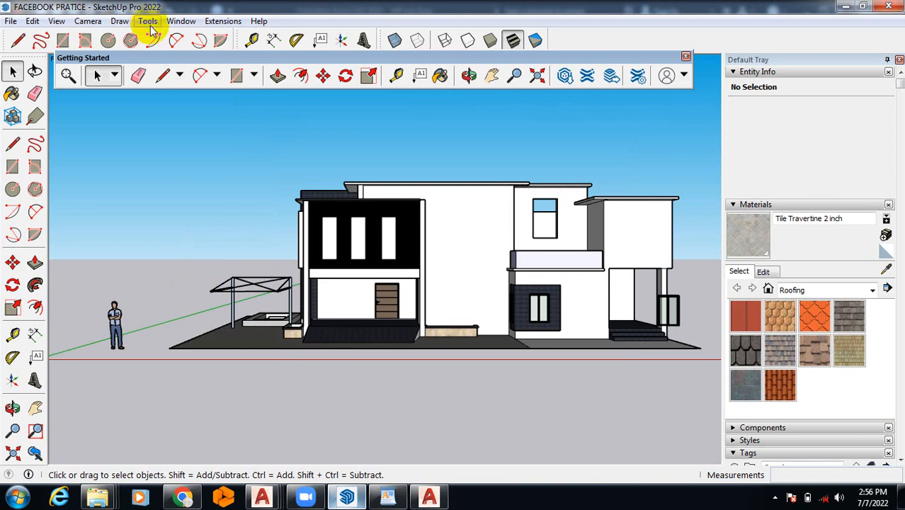
Step: Orbit the house to an angled 3D view and turn on parallel projection
click(88, 21)
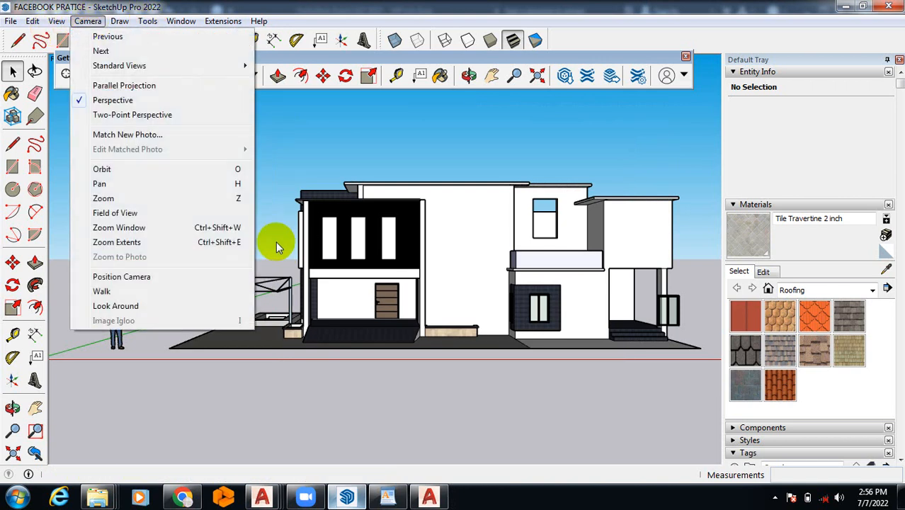
mouse_move(198, 216)
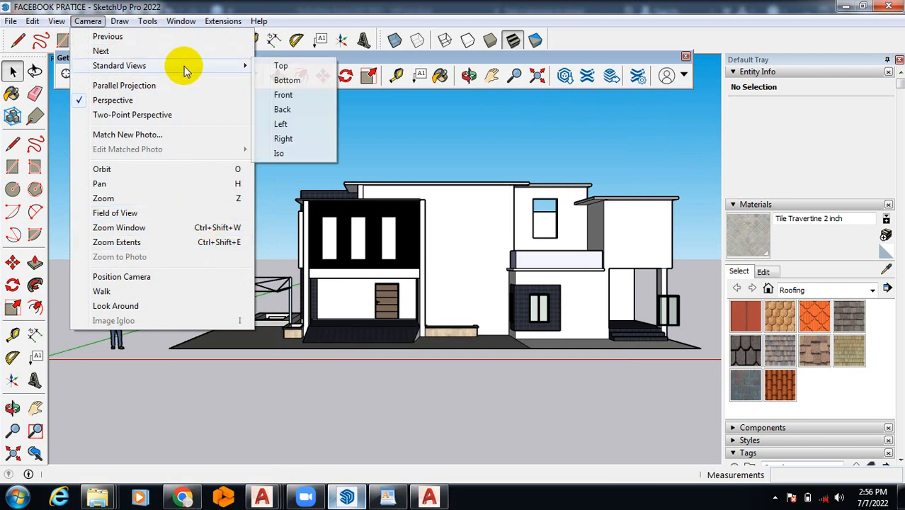
mouse_move(281, 65)
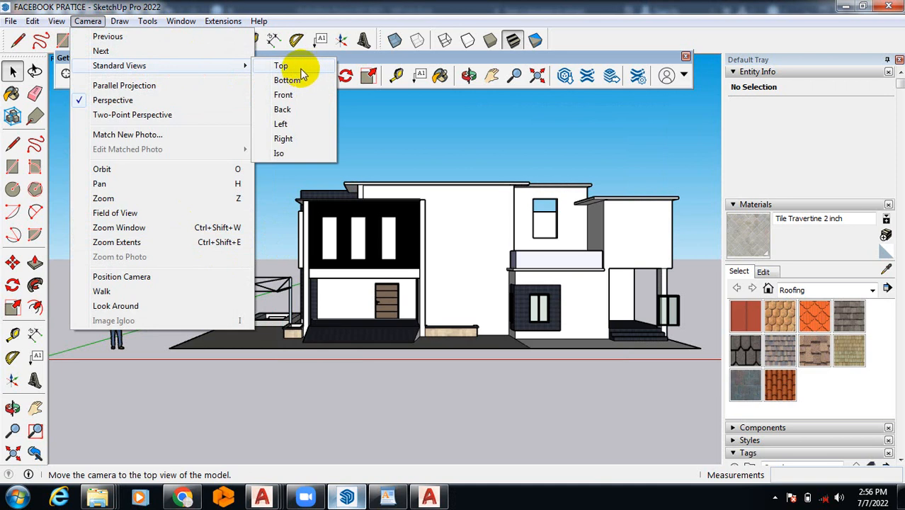
mouse_move(373, 136)
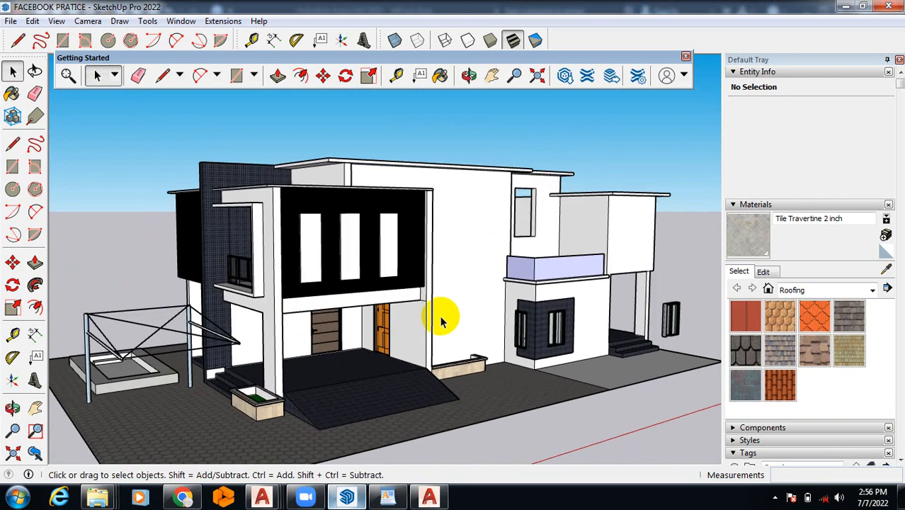
mouse_move(312, 325)
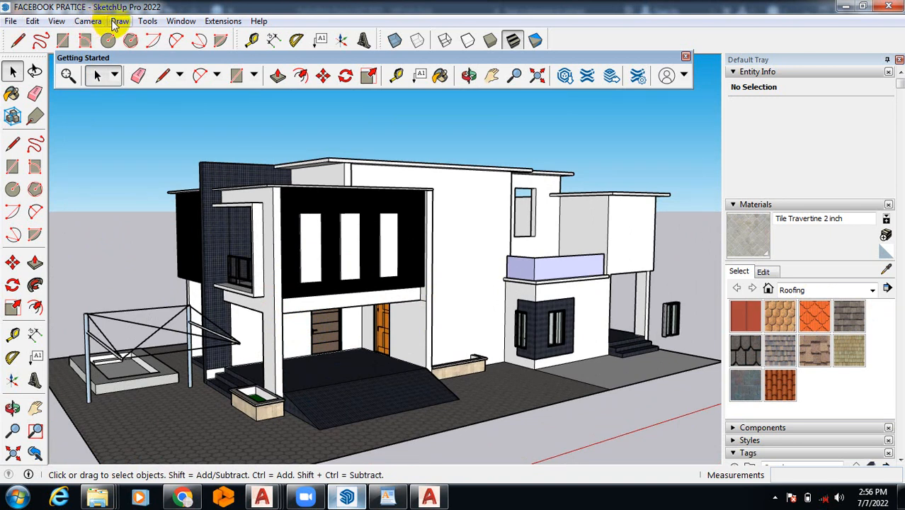
click(87, 20)
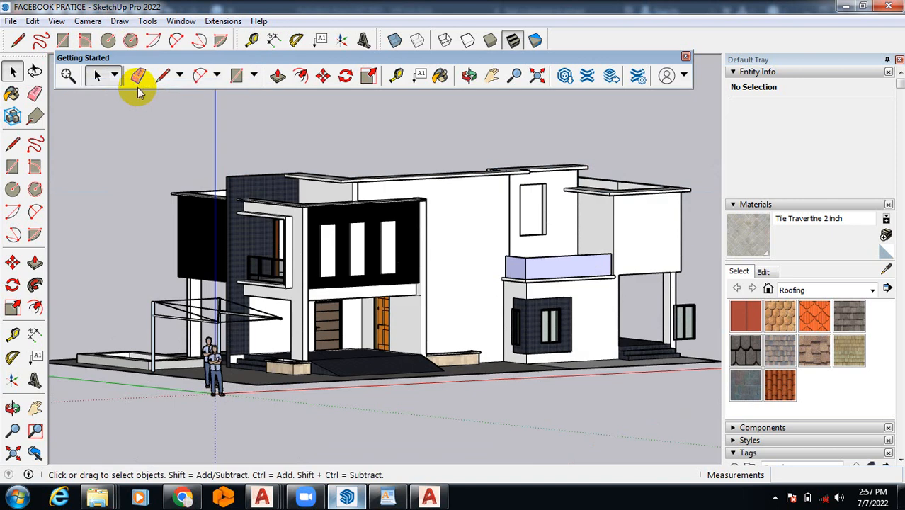
Step: Show the house in the Front standard view, then switch the camera to Perspective
click(87, 20)
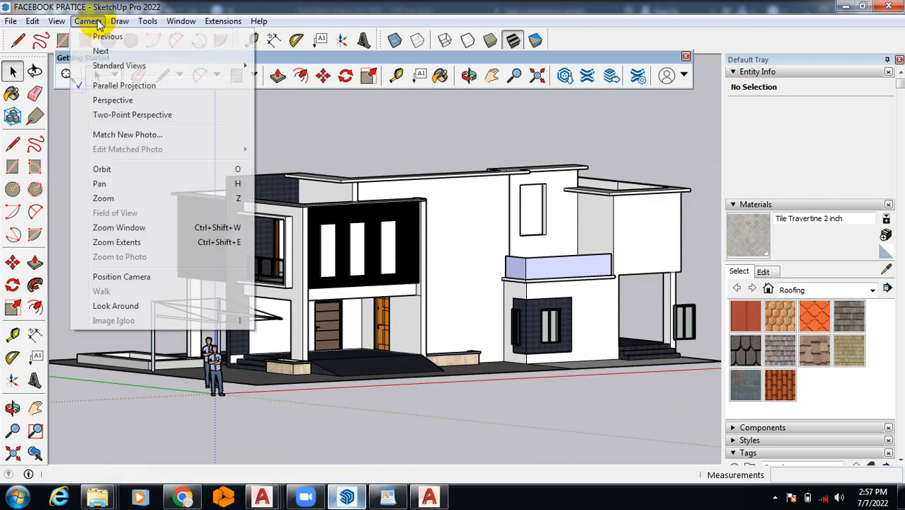
mouse_move(119, 65)
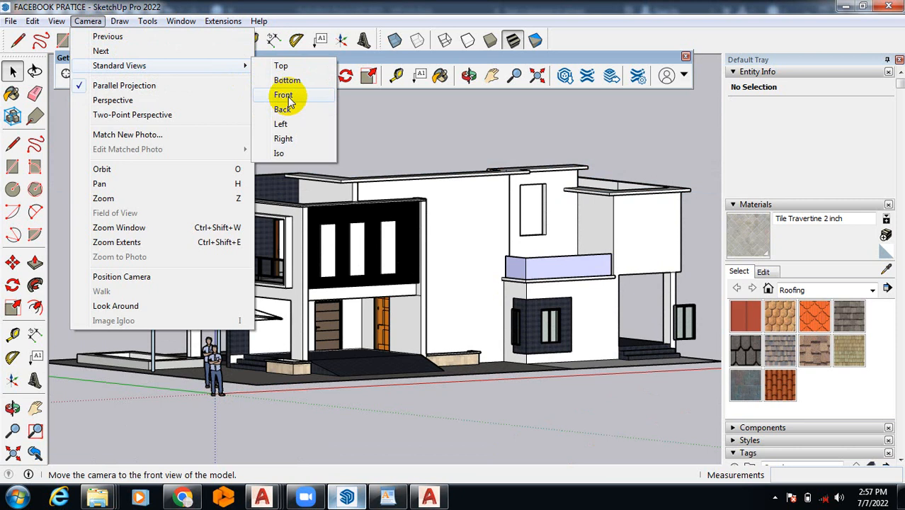
click(283, 95)
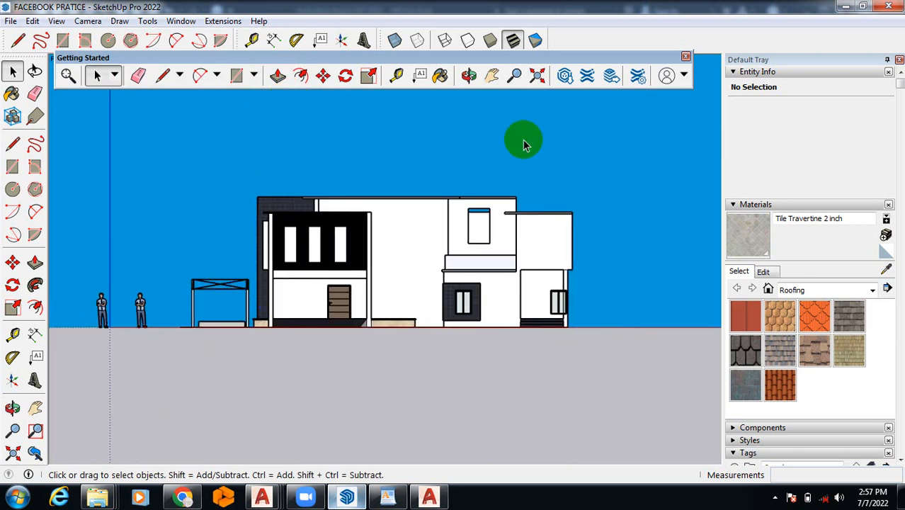
click(88, 21)
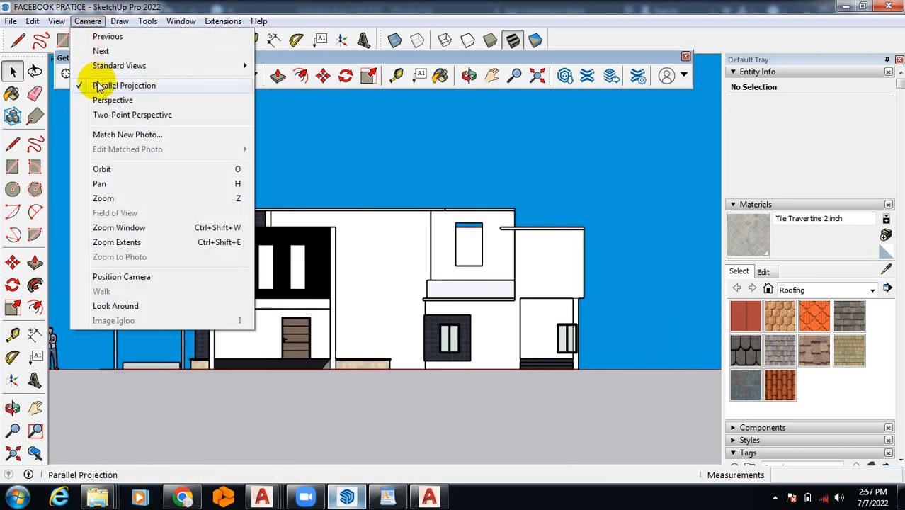
mouse_move(148, 94)
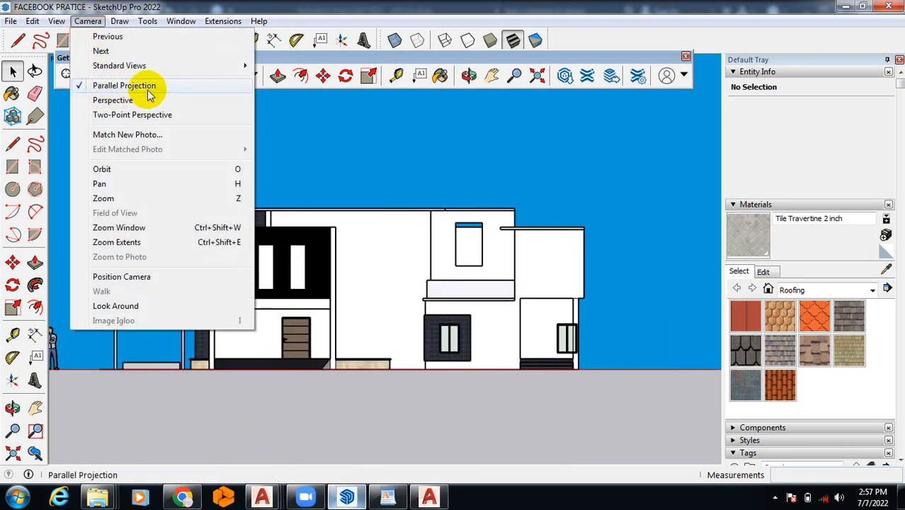
click(111, 100)
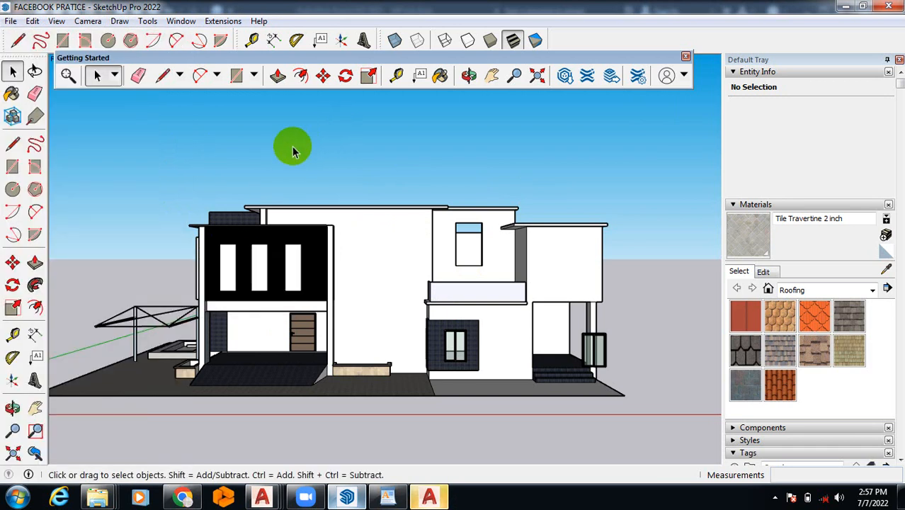
mouse_move(145, 144)
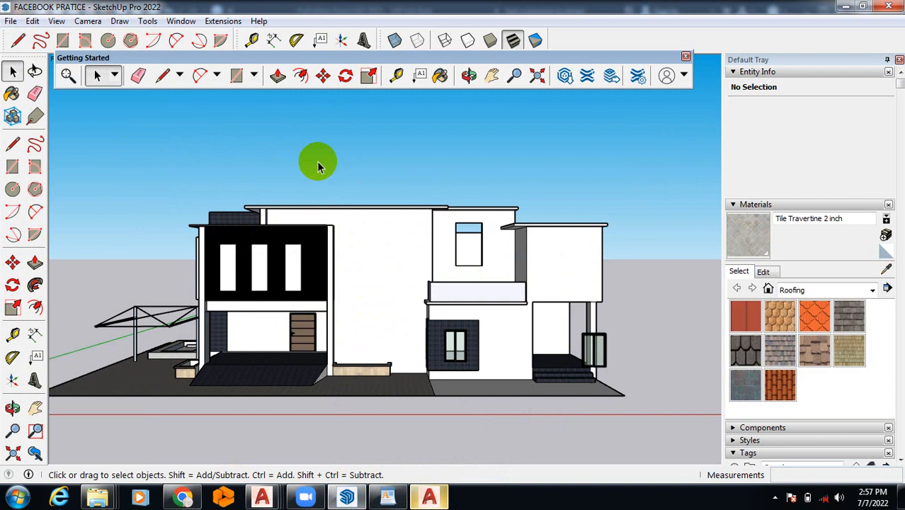
Step: Browse the 3D Model export file types, cancel, and reopen the File menu
click(11, 21)
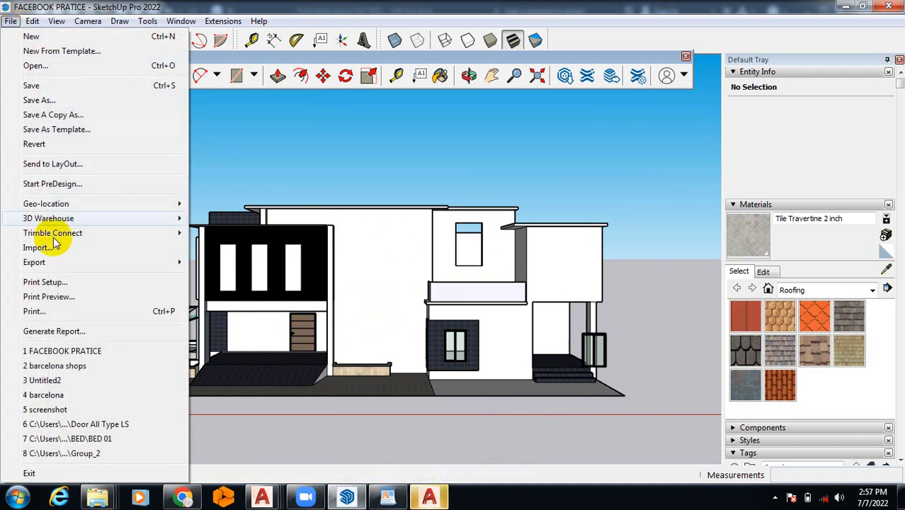
mouse_move(34, 262)
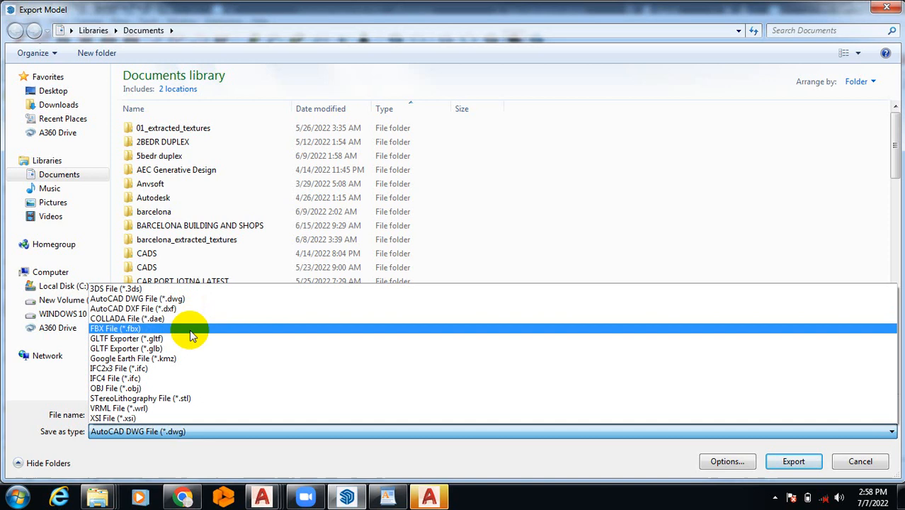
mouse_move(145, 331)
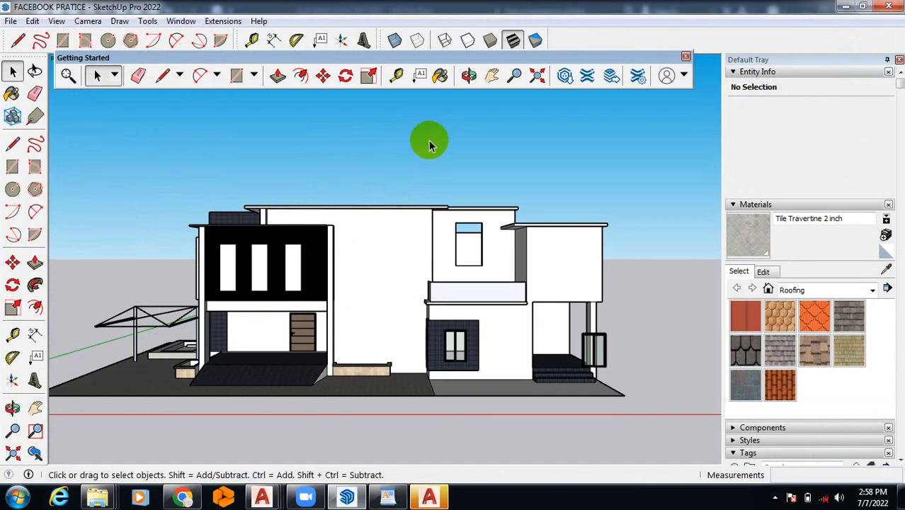
mouse_move(281, 393)
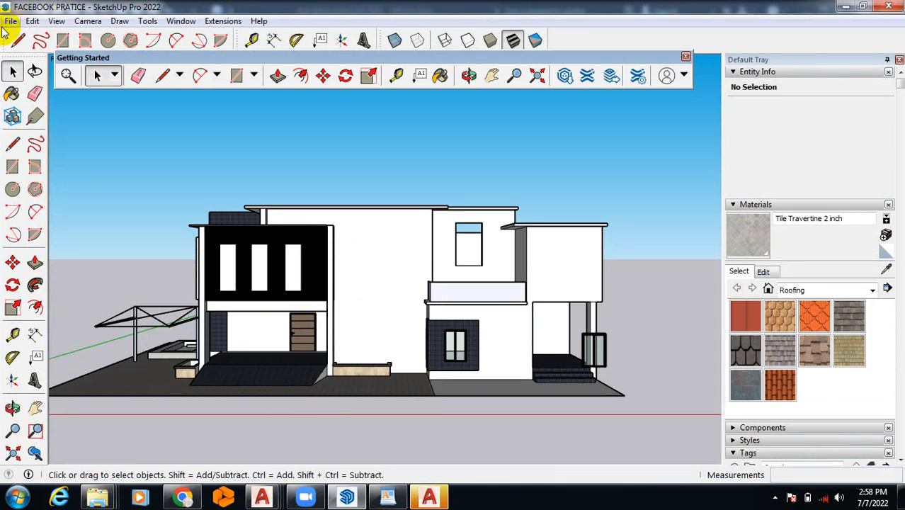
click(10, 20)
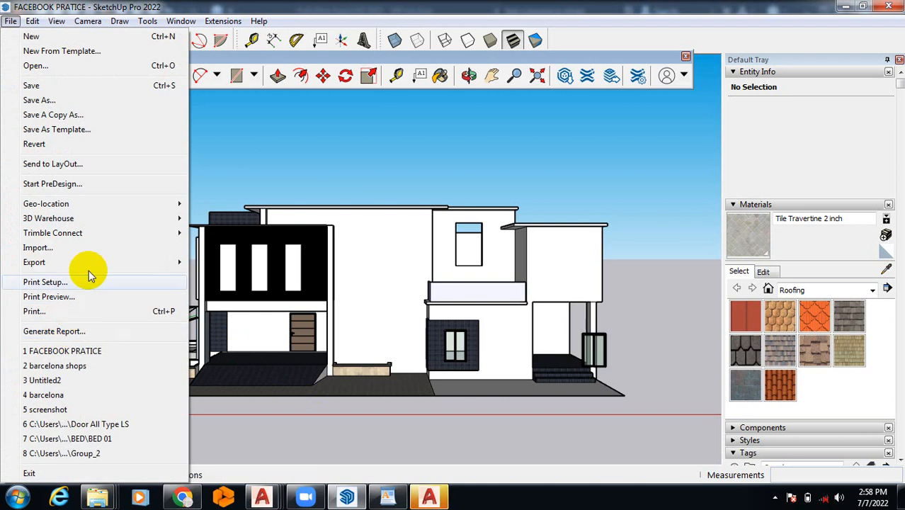
Step: Start a 3D Model export and open the Save as type list for AutoCAD DWG
click(34, 262)
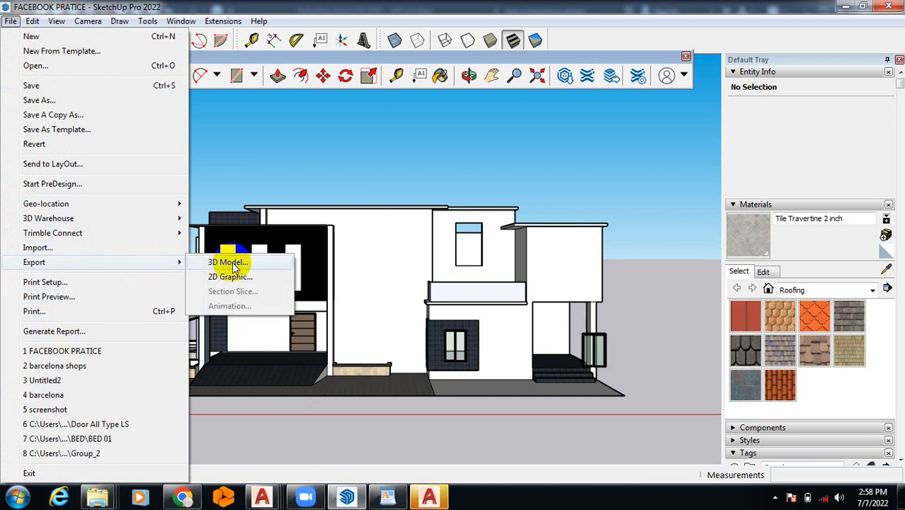
click(228, 262)
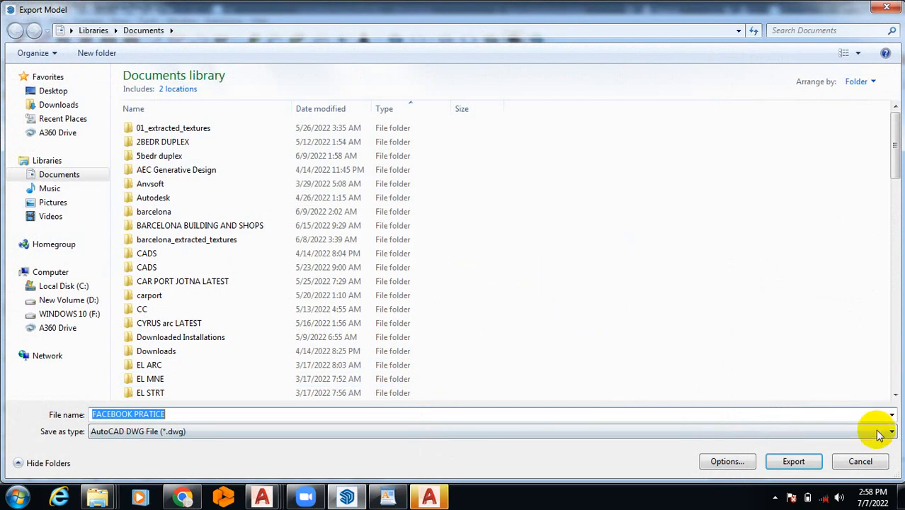
click(890, 414)
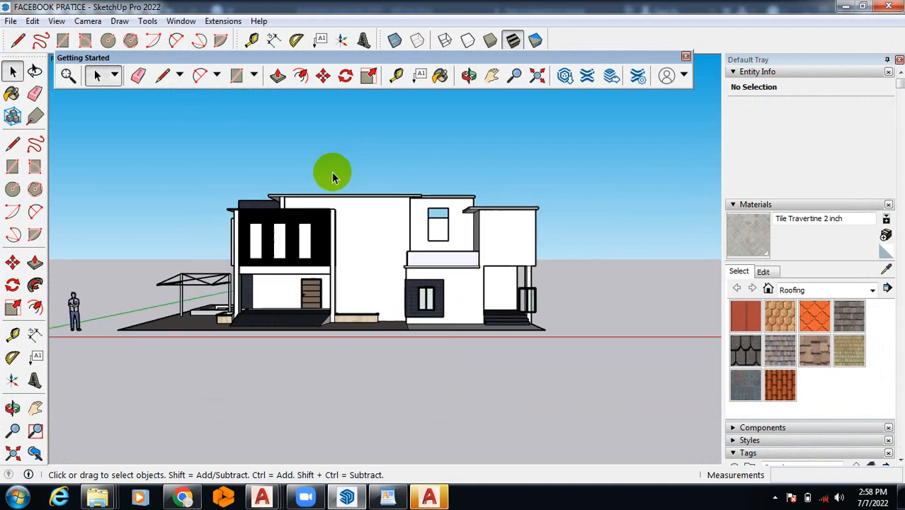
Step: Switch the house model to the Iso standard view
click(88, 21)
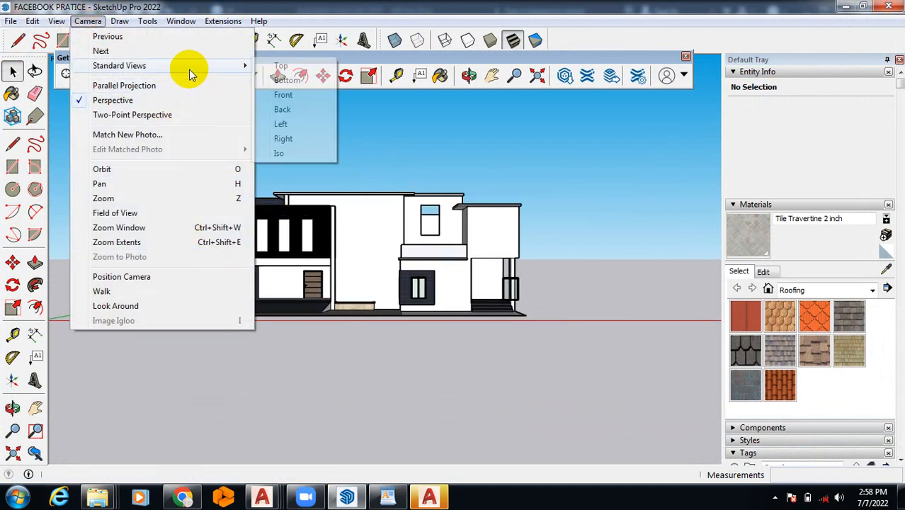
mouse_move(279, 153)
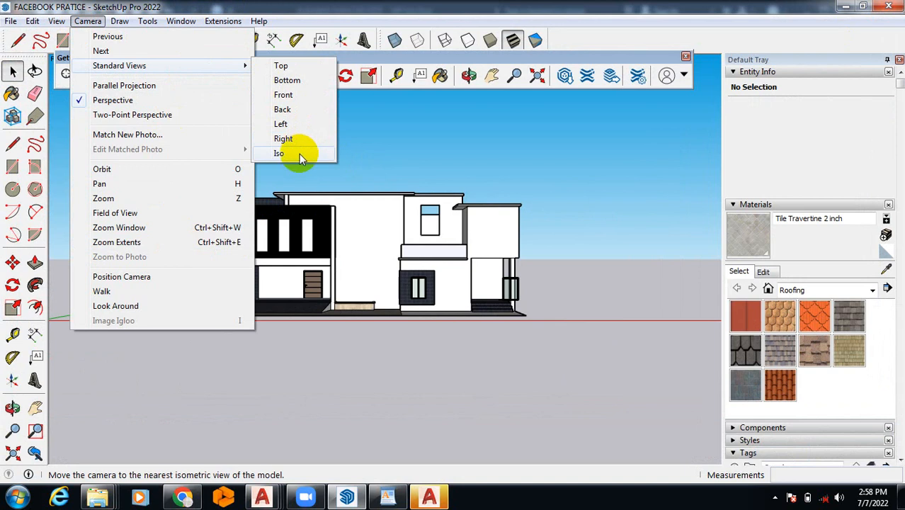
click(278, 153)
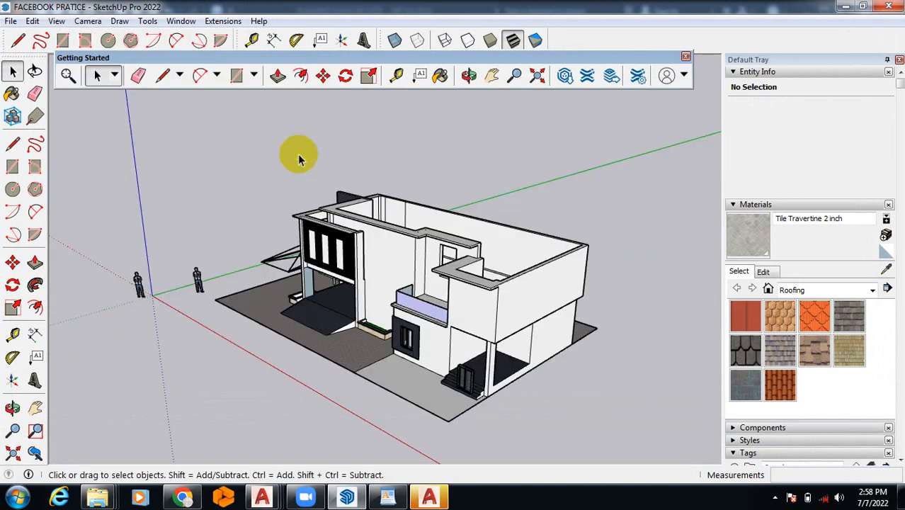